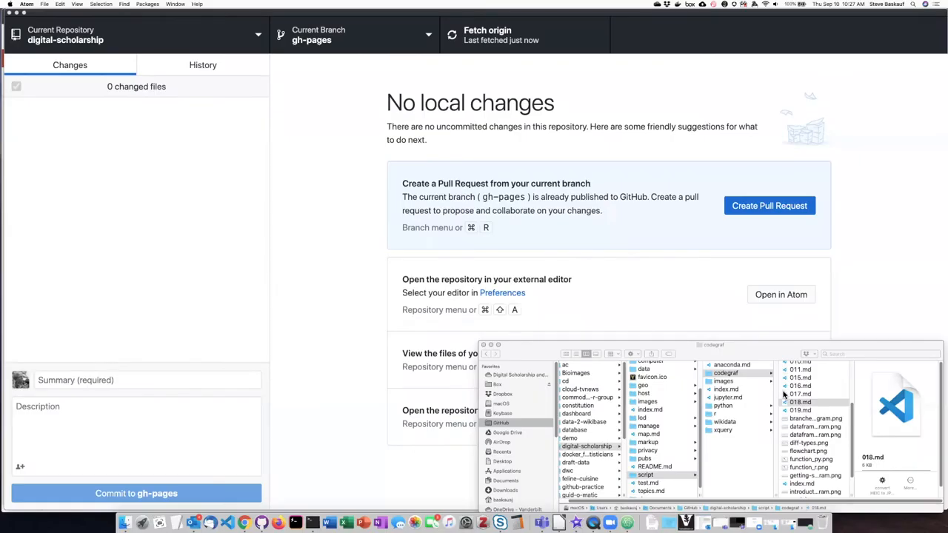
pyautogui.moveTo(783, 394)
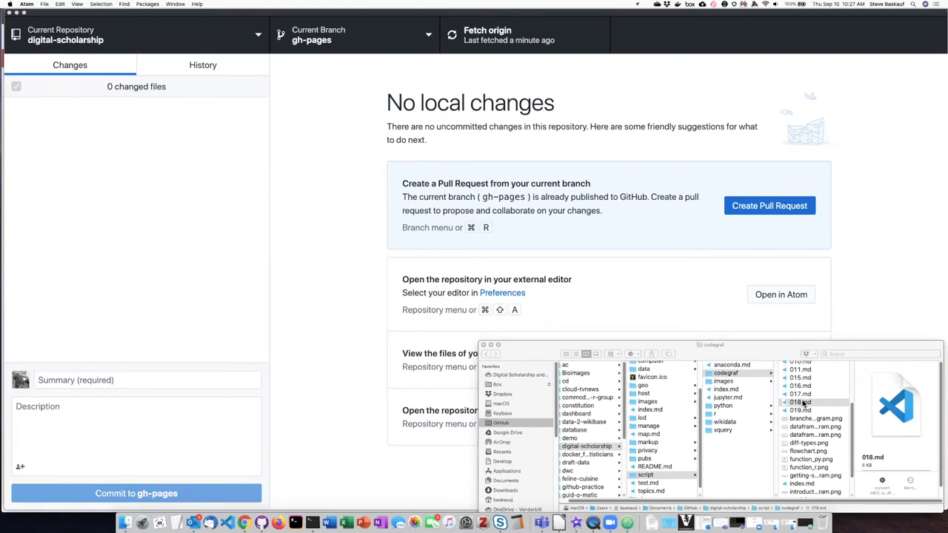
# - Open the lesson file 018.md from Finder with Atom.app
pyautogui.rightClick(799, 401)
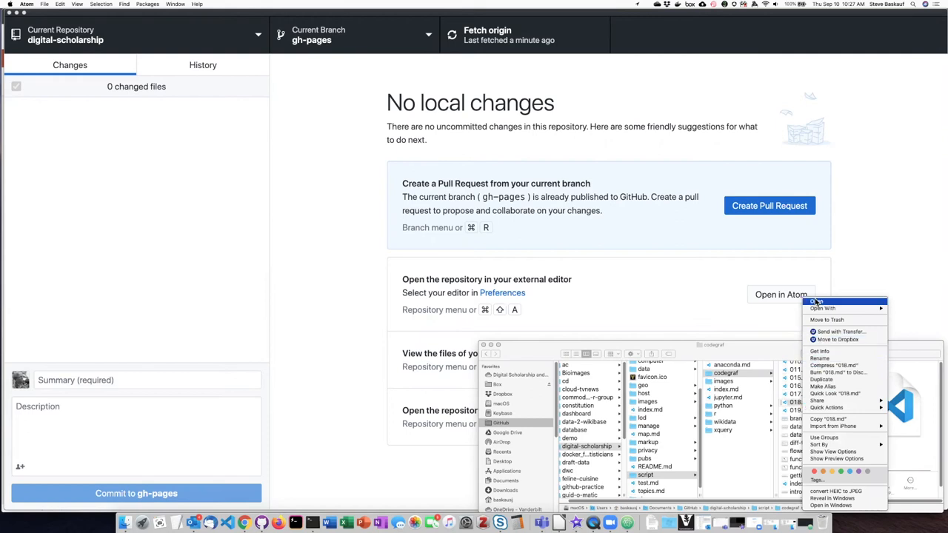
pyautogui.click(824, 308)
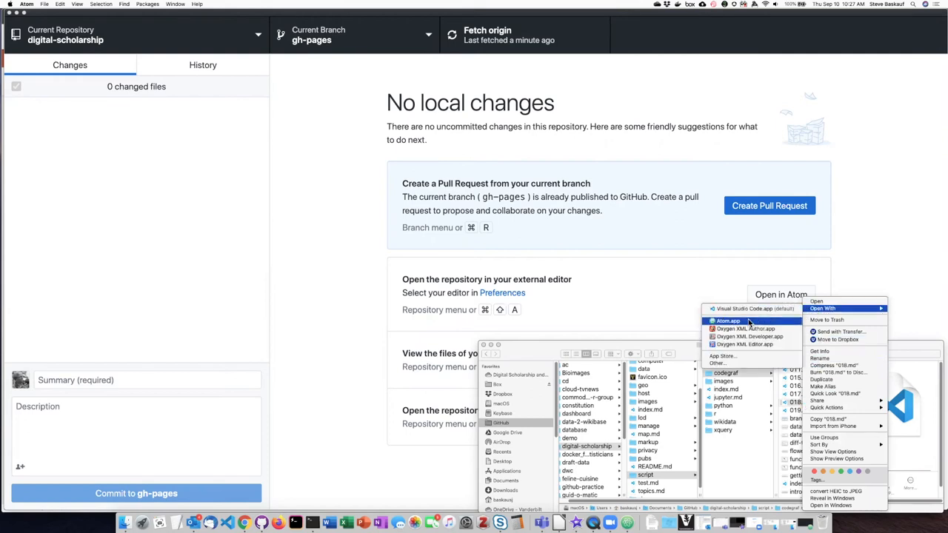
pyautogui.click(729, 321)
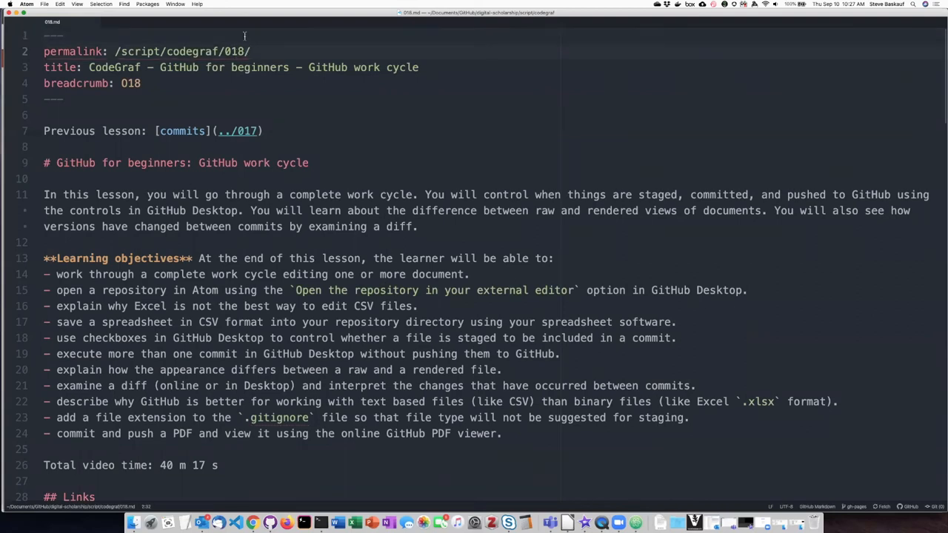
# - Change the permalink to 019, retitle to 'Recovering from disasters', and trim the lesson text
pyautogui.write('019')
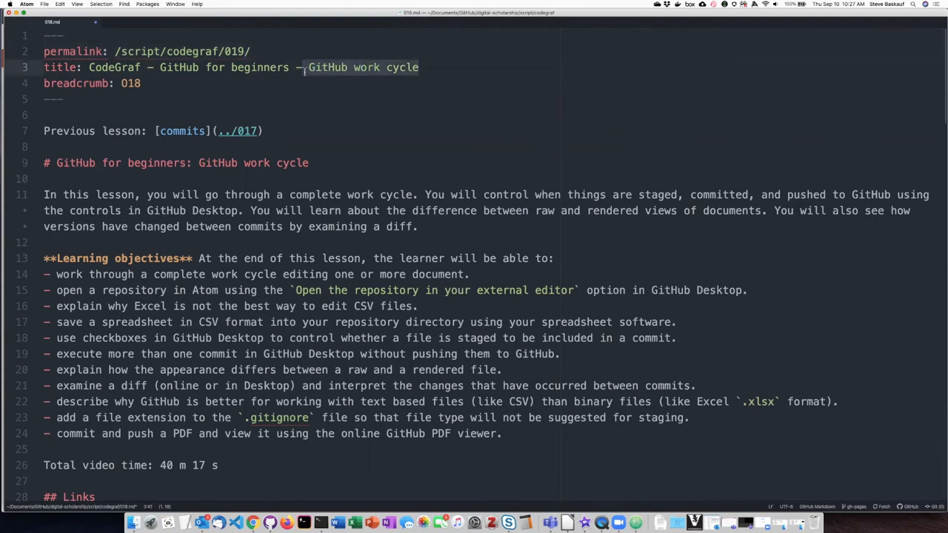
pyautogui.write('Recovering from disasters')
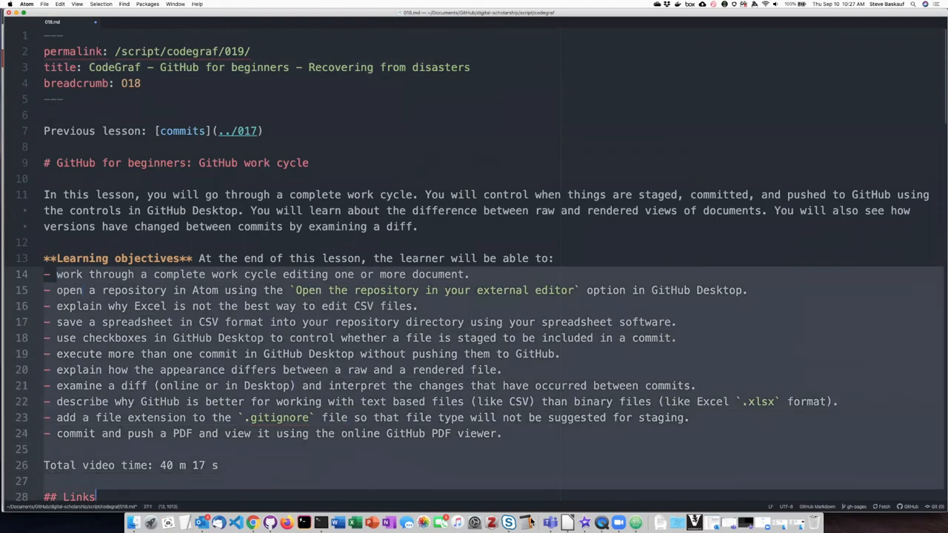
pyautogui.scroll(-3)
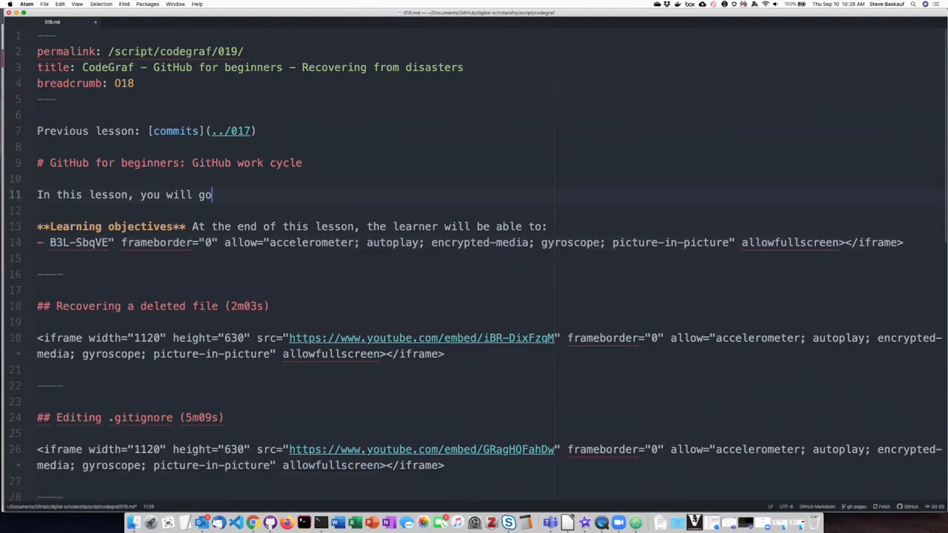
# - Save the edited 018.md and view its diff in GitHub Desktop
pyautogui.click(45, 3)
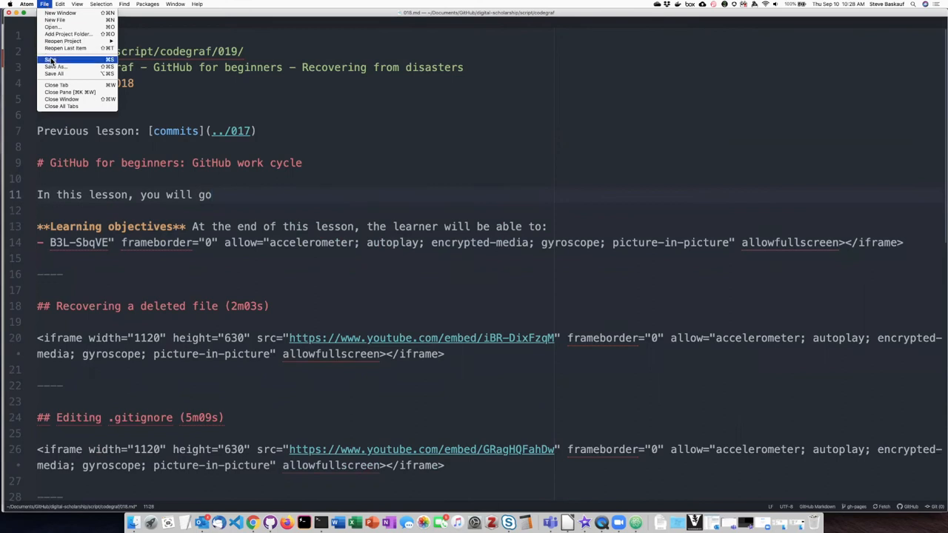
pyautogui.click(51, 59)
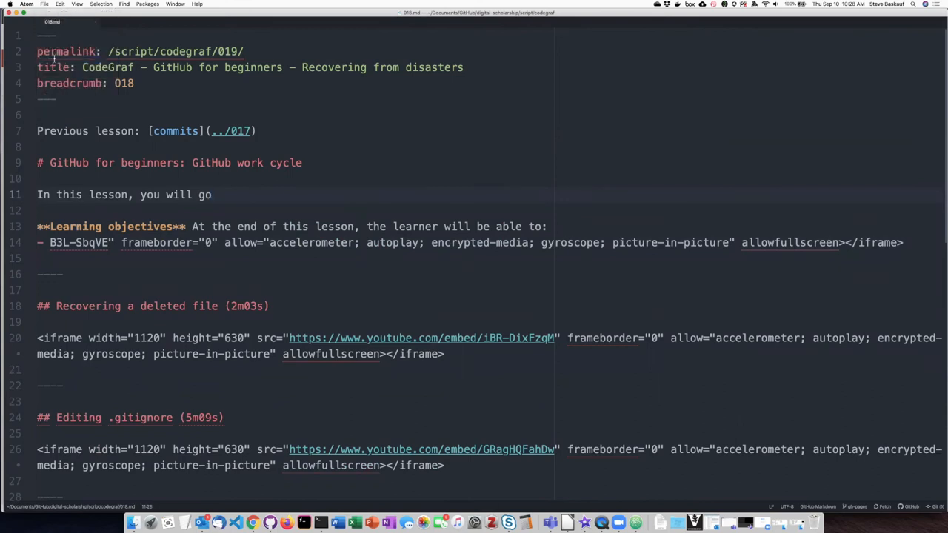
pyautogui.click(212, 195)
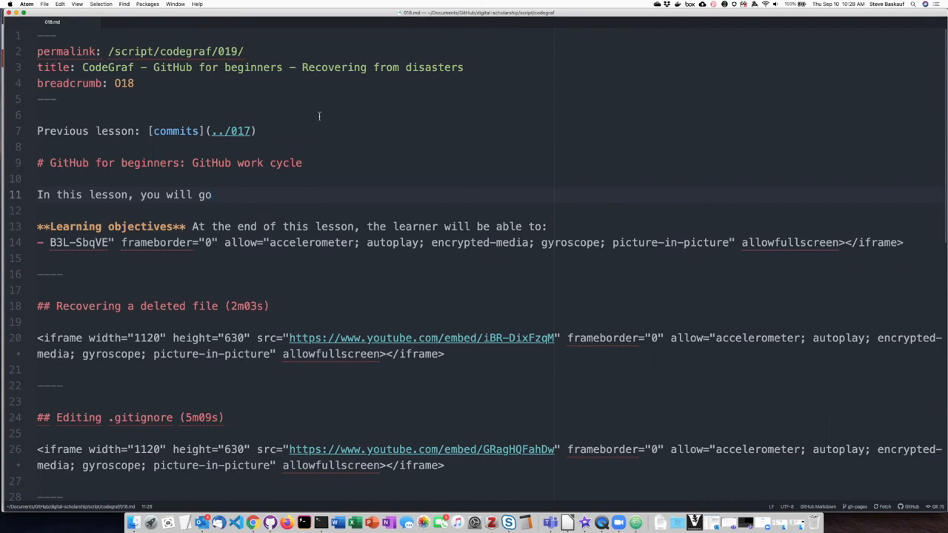
pyautogui.click(212, 194)
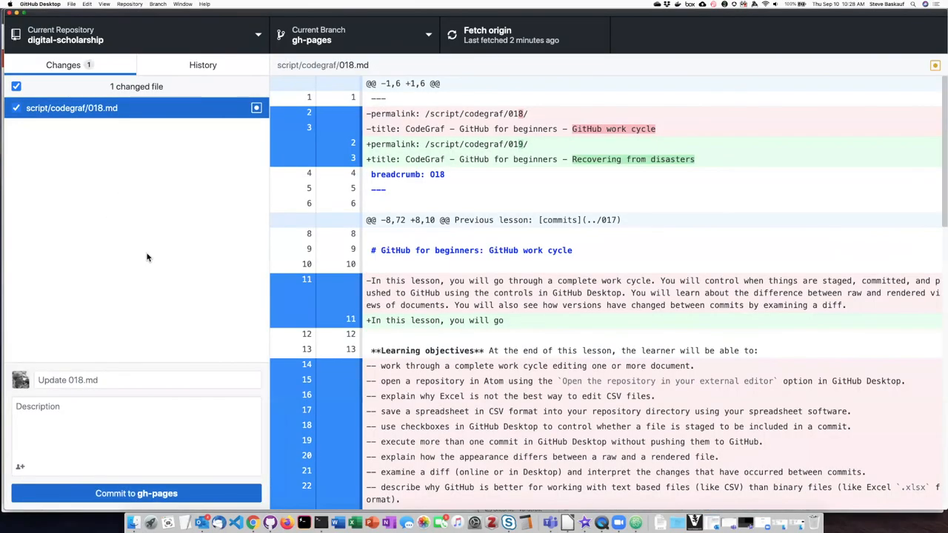
pyautogui.moveTo(155, 230)
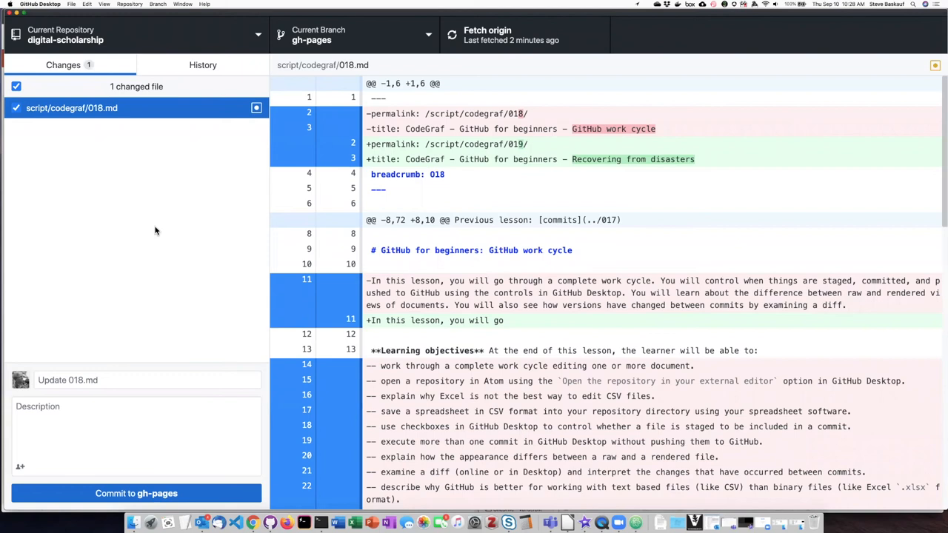
pyautogui.moveTo(340, 172)
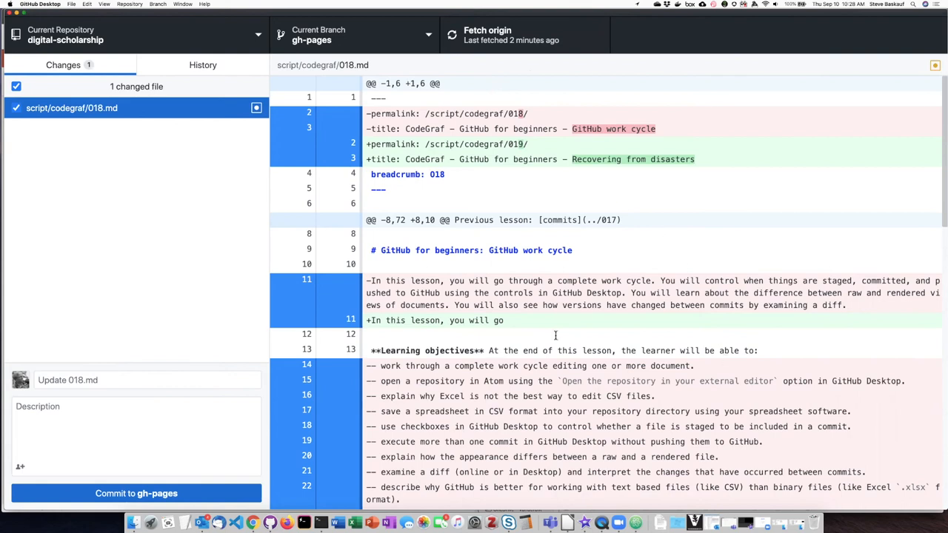
pyautogui.moveTo(116, 179)
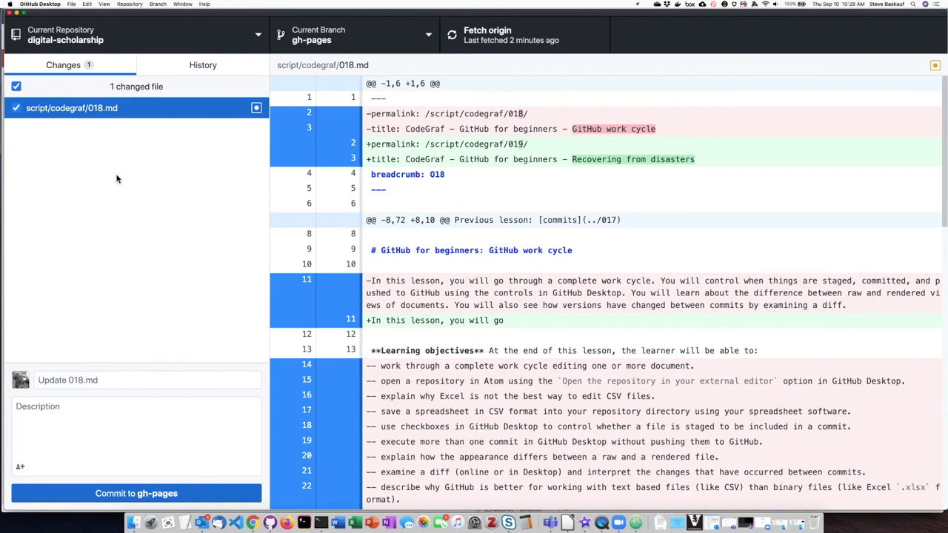
pyautogui.moveTo(81, 229)
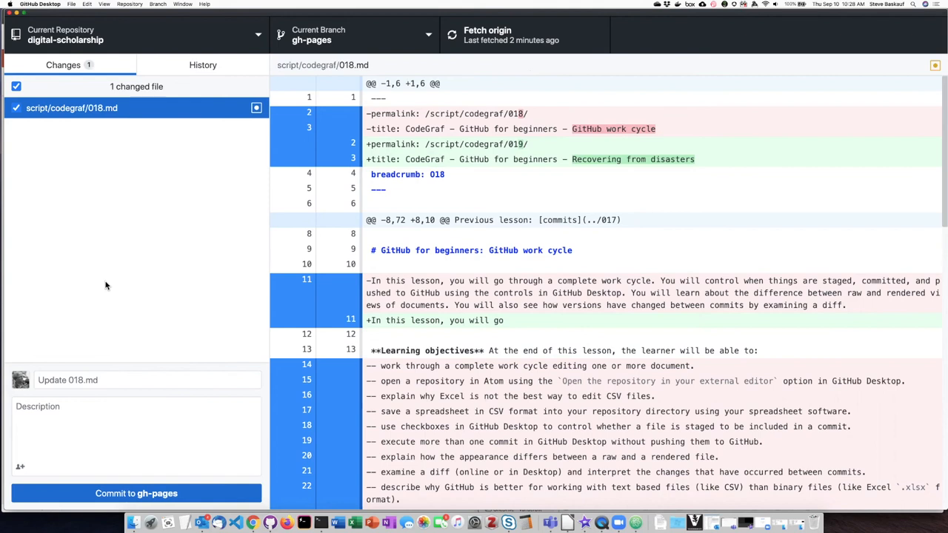
pyautogui.moveTo(151, 265)
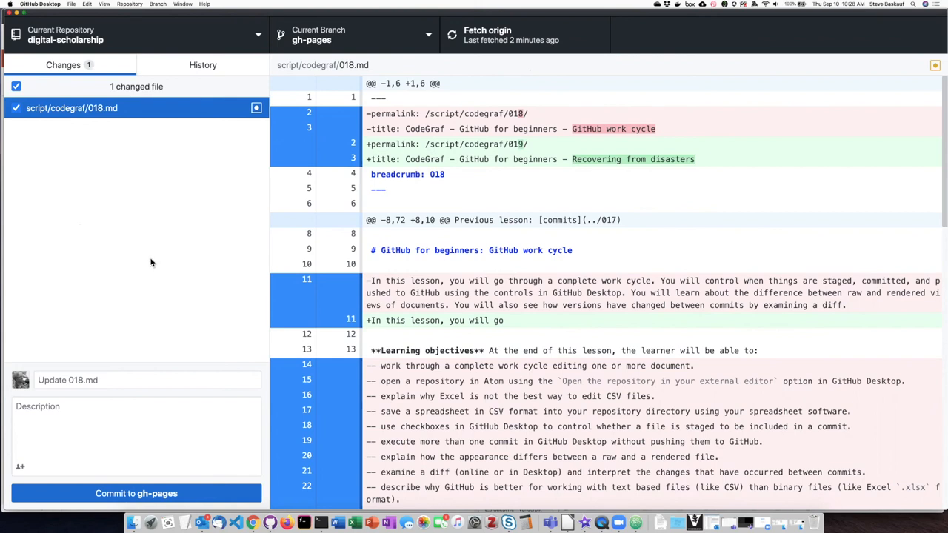
pyautogui.moveTo(119, 220)
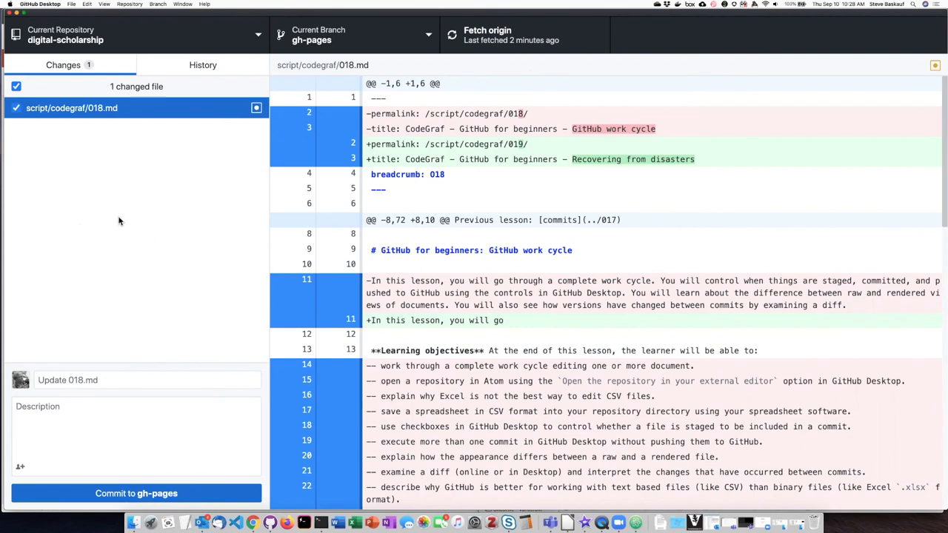
pyautogui.moveTo(118, 189)
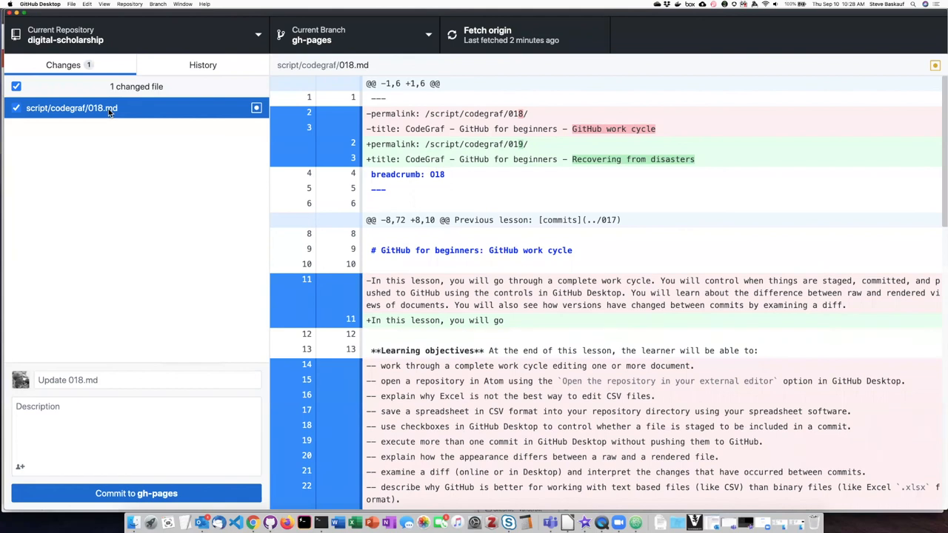
# - Discard all changes to script/codegraf/018.md and confirm in the dialog
pyautogui.rightClick(71, 107)
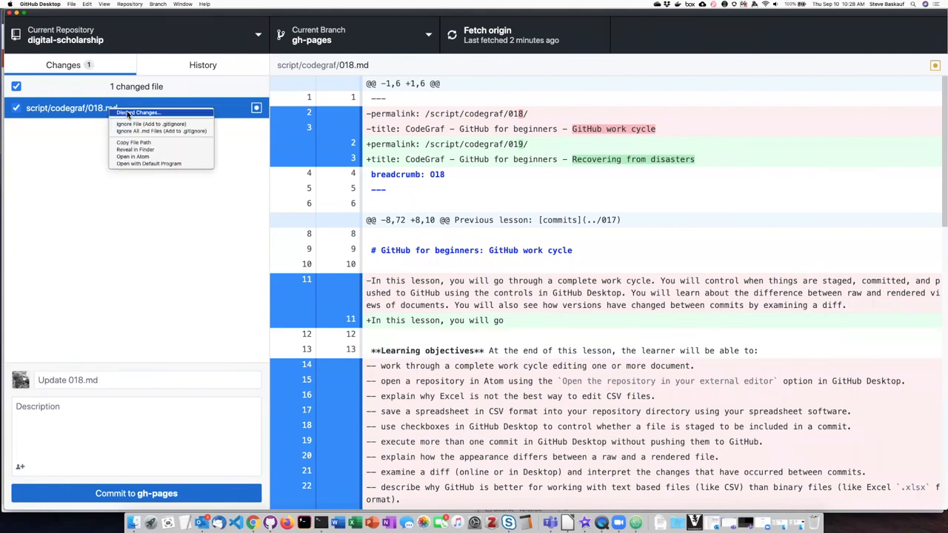
pyautogui.click(136, 113)
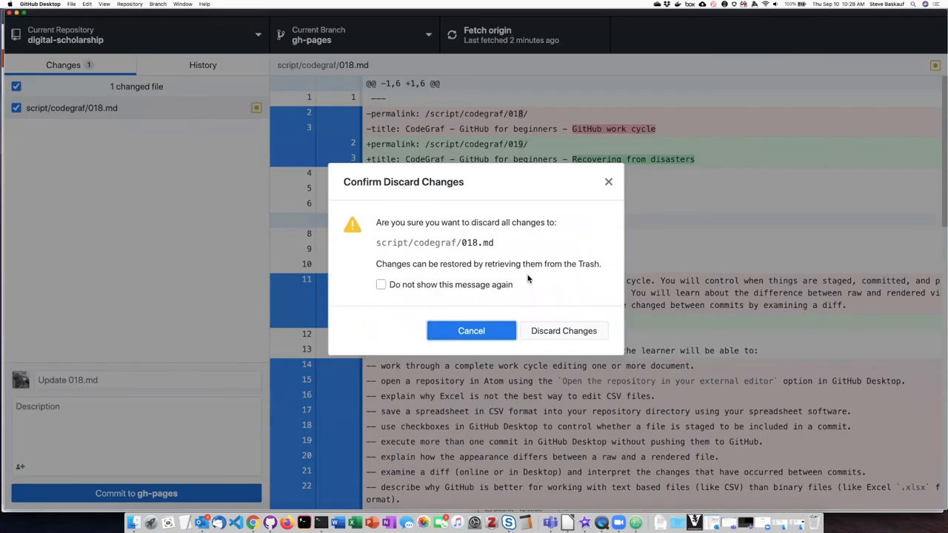
pyautogui.click(563, 330)
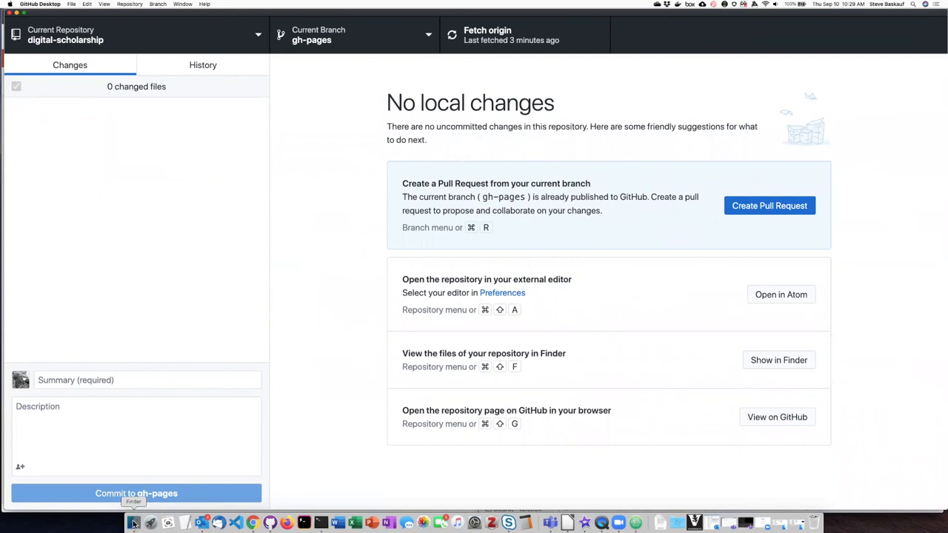
# - Reopen 018.md in Atom from Finder to view the restored original content
pyautogui.rightClick(788, 402)
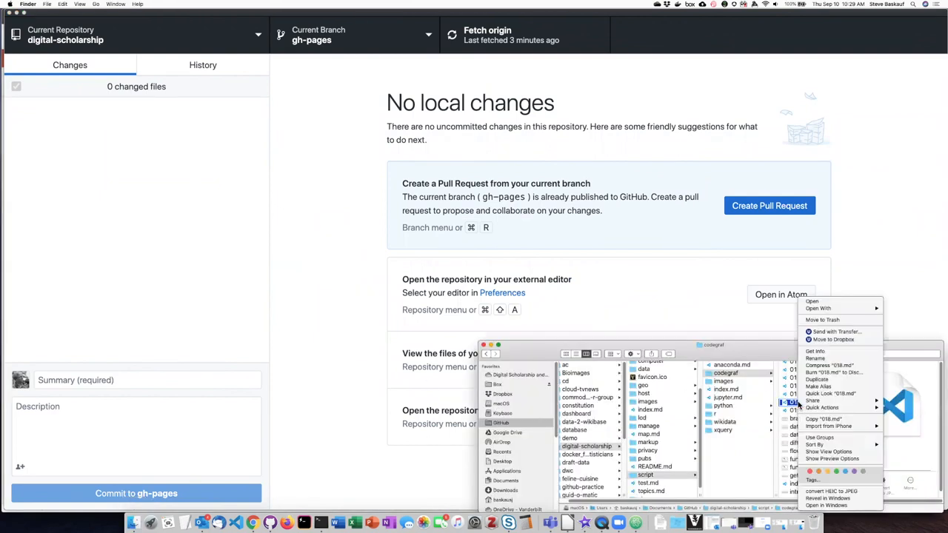
pyautogui.click(818, 308)
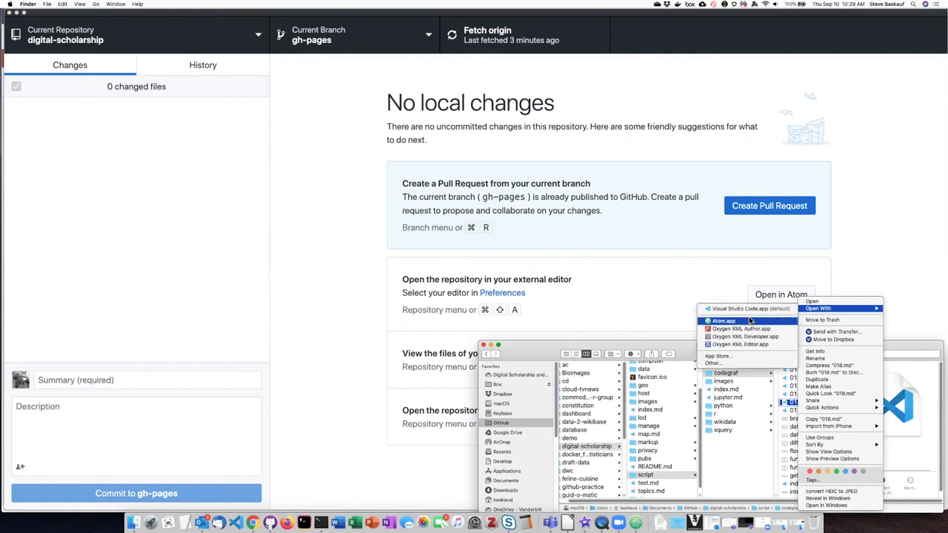
pyautogui.click(724, 320)
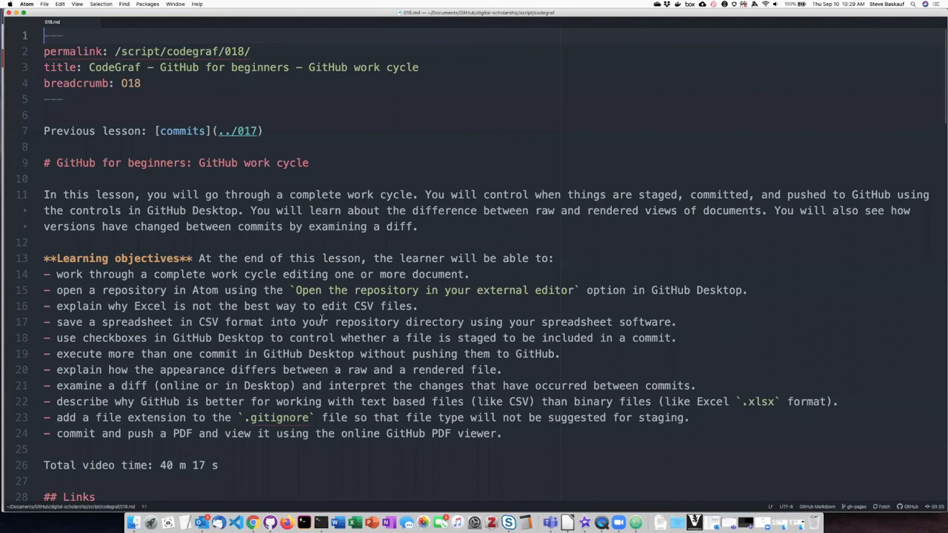